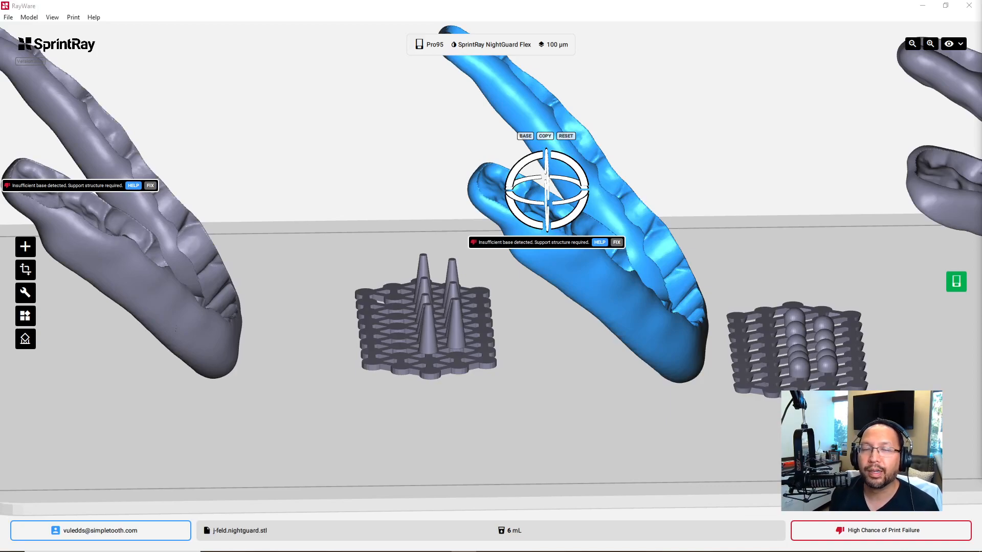
{"action": "mouse_move", "coordinate": [709, 304]}
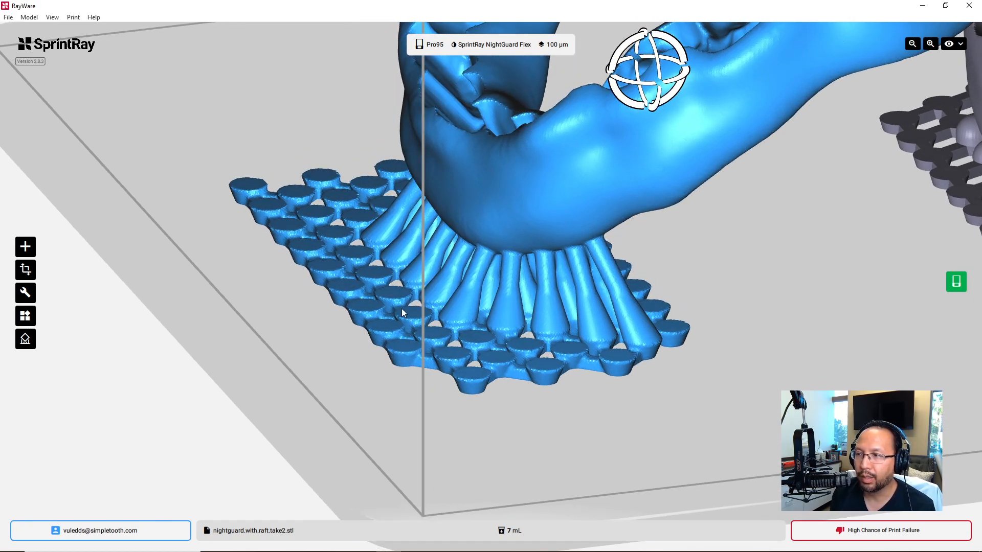
{"action": "mouse_move", "coordinate": [521, 299]}
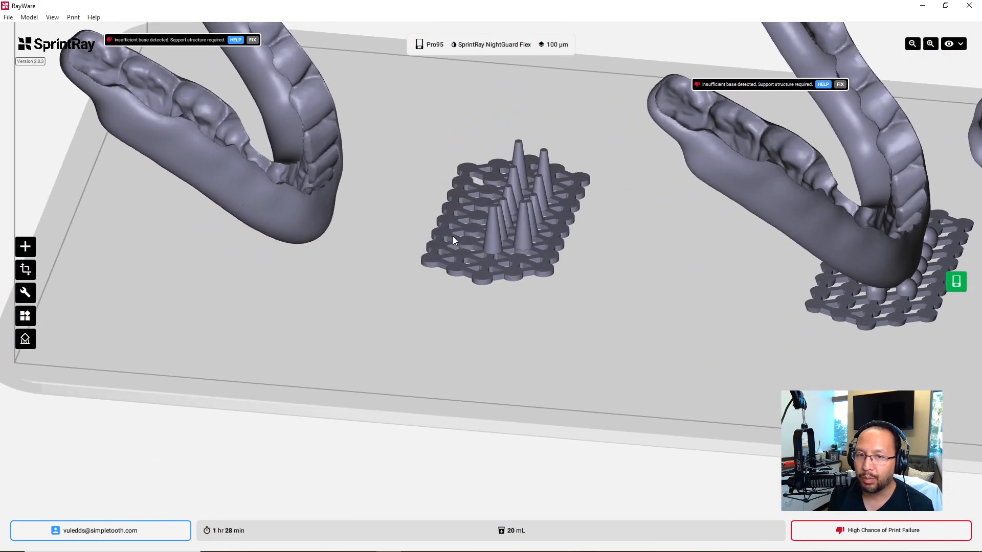
Select the plain night guard resting against the cone-pillar raft in the 3D view.
{"action": "left_click", "coordinate": [501, 219]}
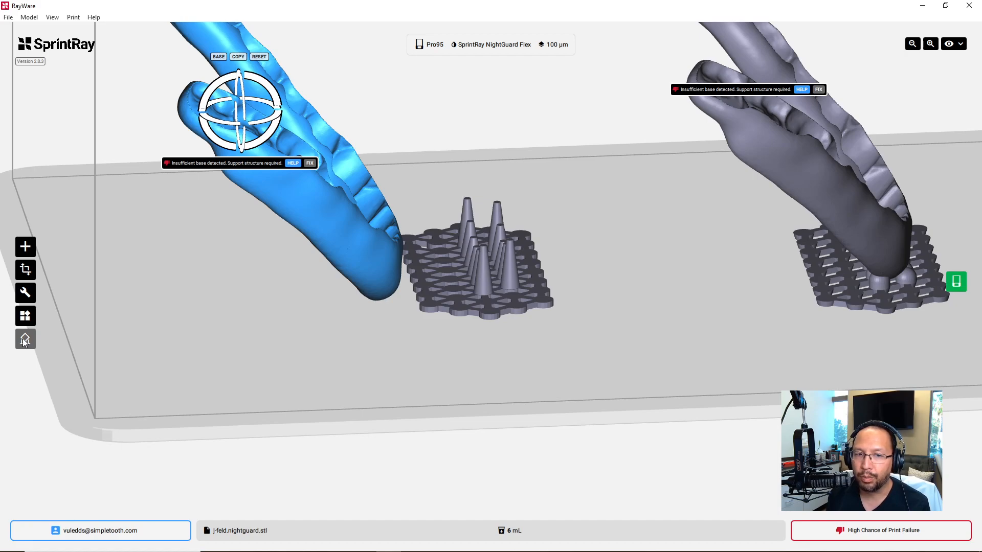
{"action": "mouse_move", "coordinate": [26, 339]}
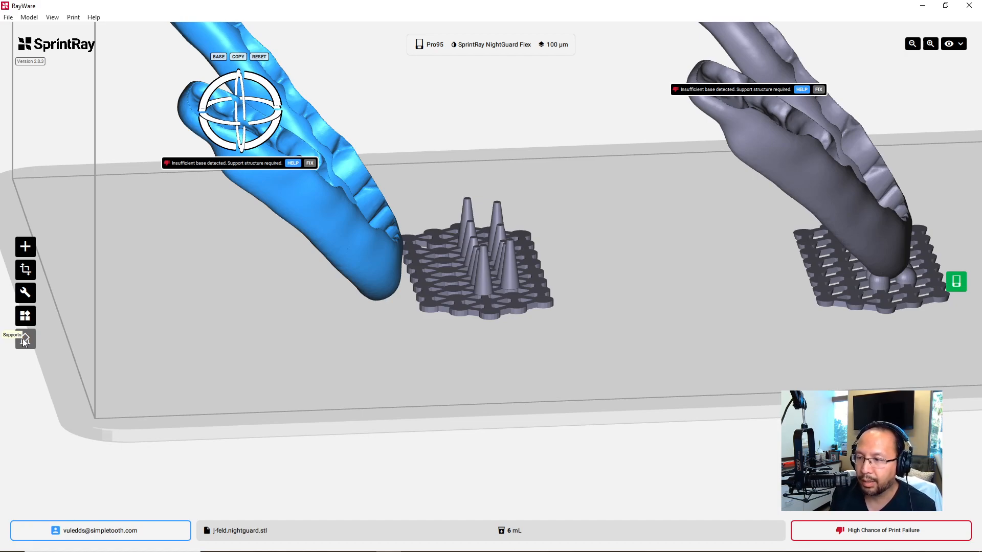
{"action": "mouse_move", "coordinate": [384, 296]}
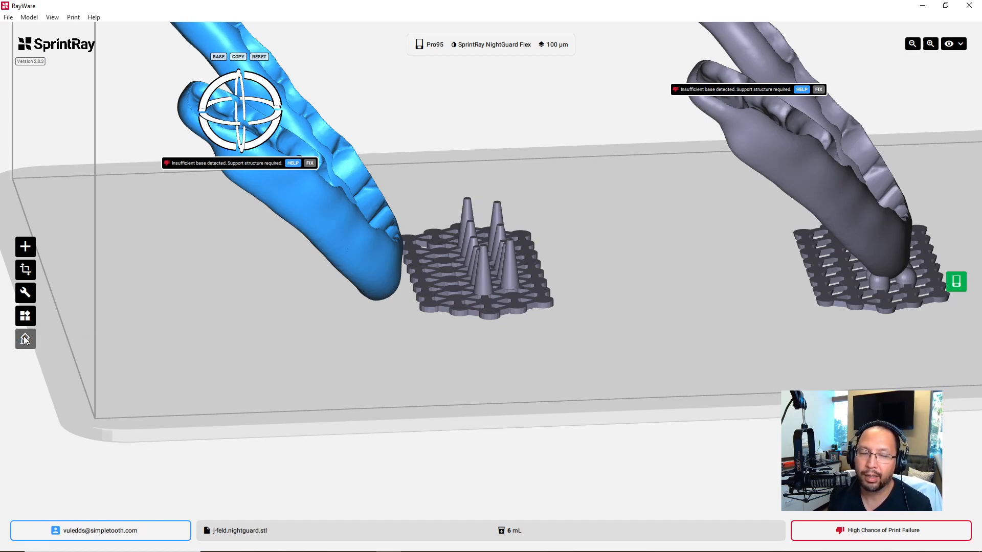
Open the Supports panel showing road raft, high density and 5 mm base offset.
{"action": "left_click", "coordinate": [25, 338]}
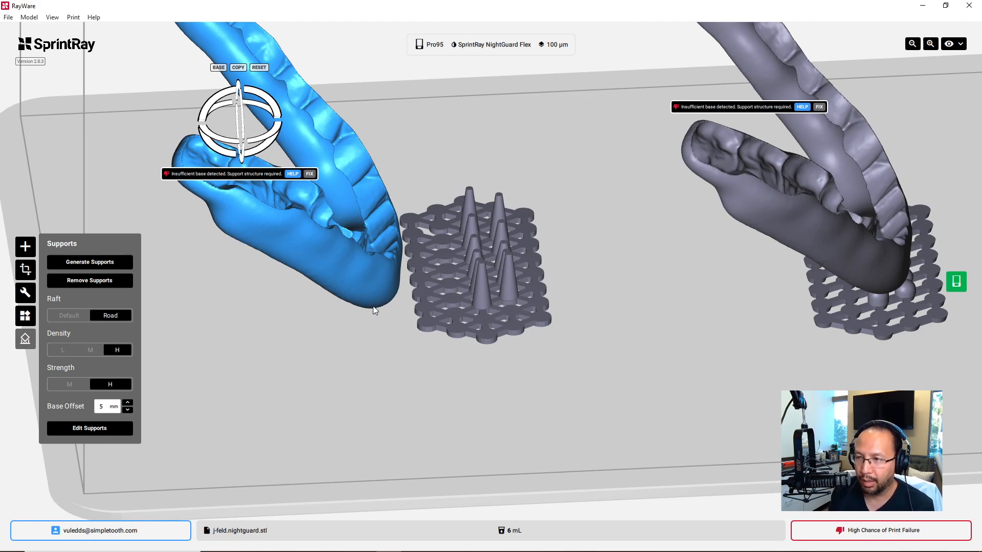
{"action": "mouse_move", "coordinate": [290, 318]}
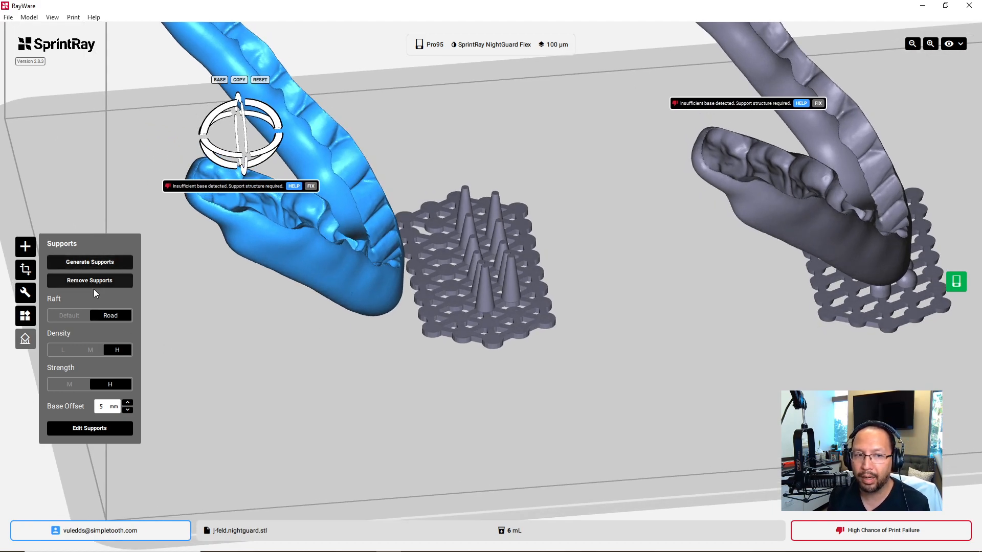
{"action": "mouse_move", "coordinate": [211, 329]}
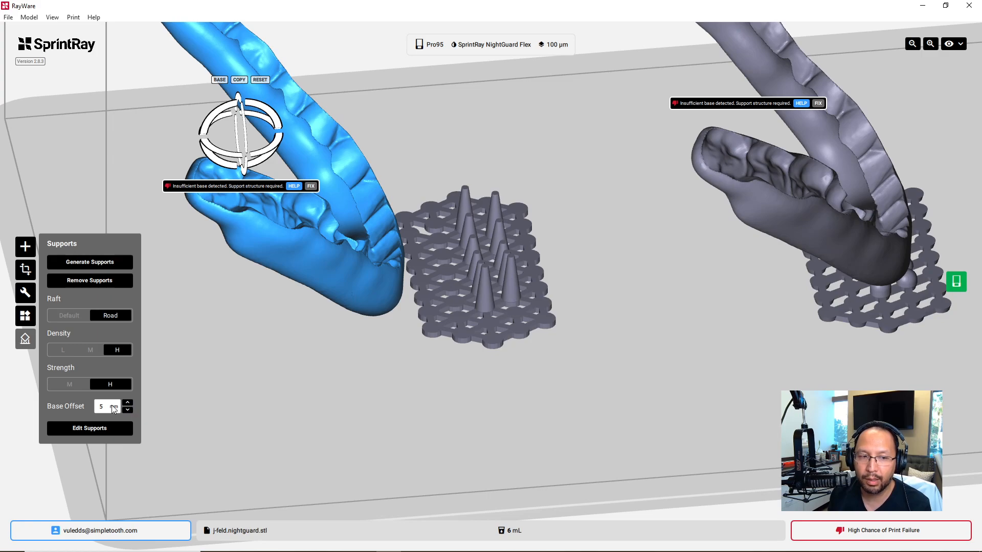
Keep the base offset at 5 mm and generate supports, raising resin to 9 mL.
{"action": "left_click", "coordinate": [128, 401]}
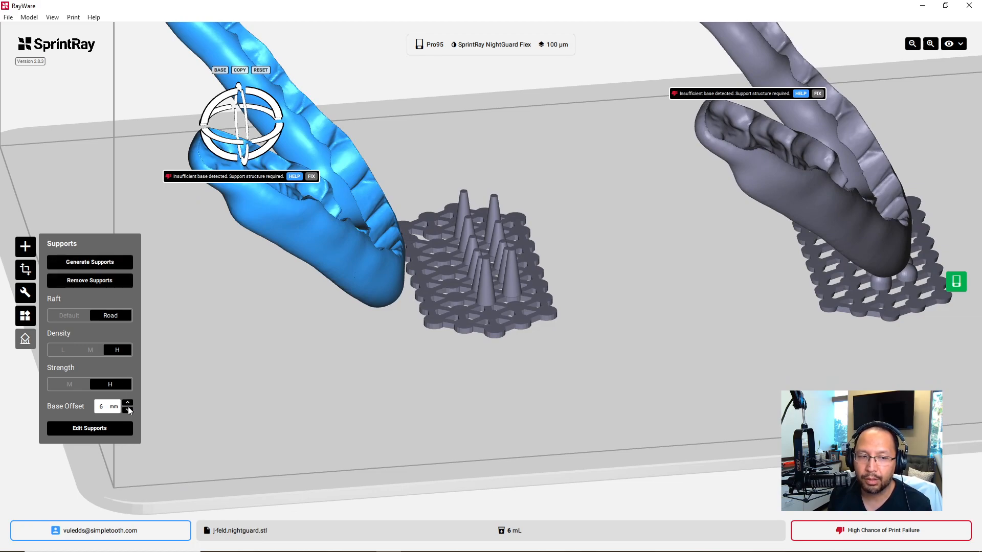
{"action": "left_click", "coordinate": [127, 409]}
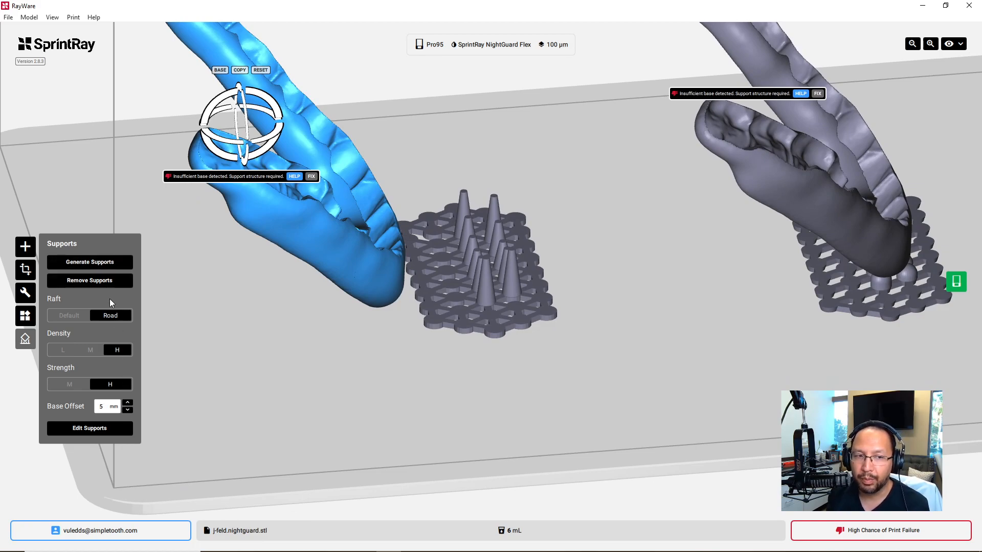
{"action": "mouse_move", "coordinate": [89, 262]}
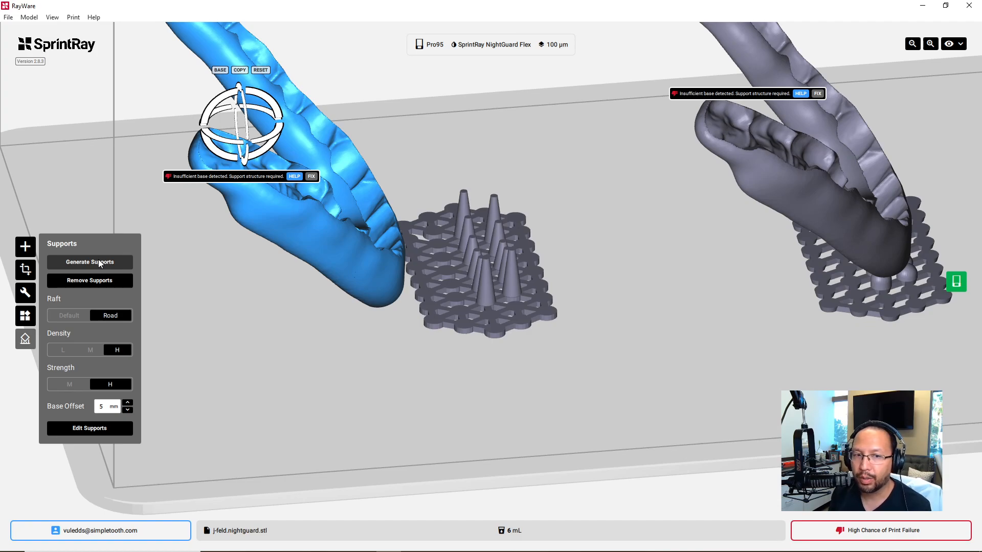
{"action": "left_click", "coordinate": [89, 262]}
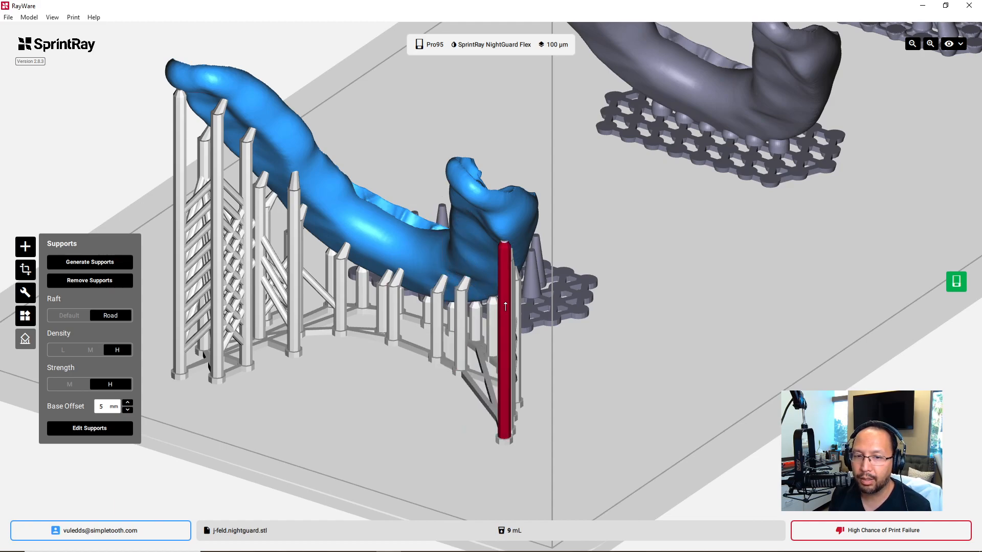
{"action": "left_click", "coordinate": [505, 307]}
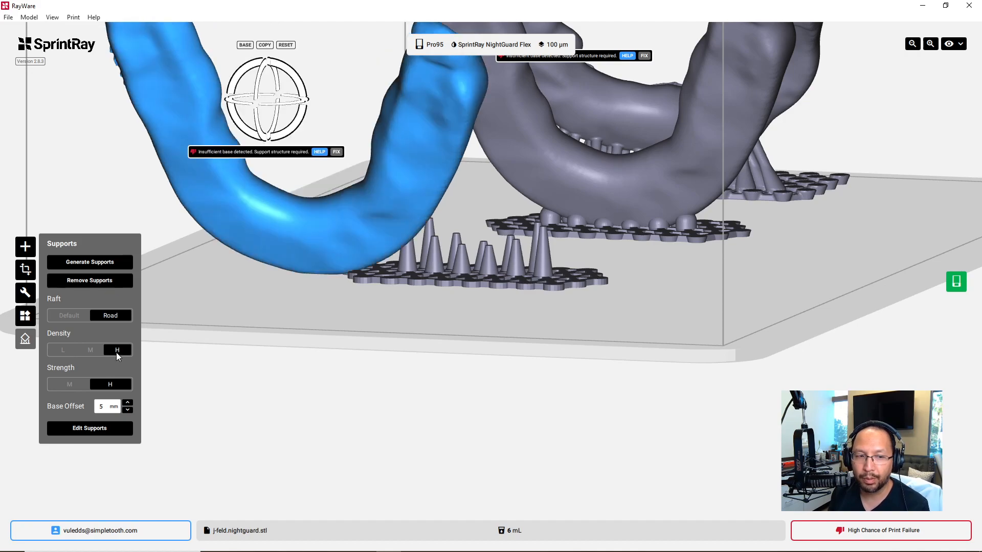
Set base offset to 4 mm and regenerate the night guard's supports, resin now 8 mL.
{"action": "left_click", "coordinate": [126, 410]}
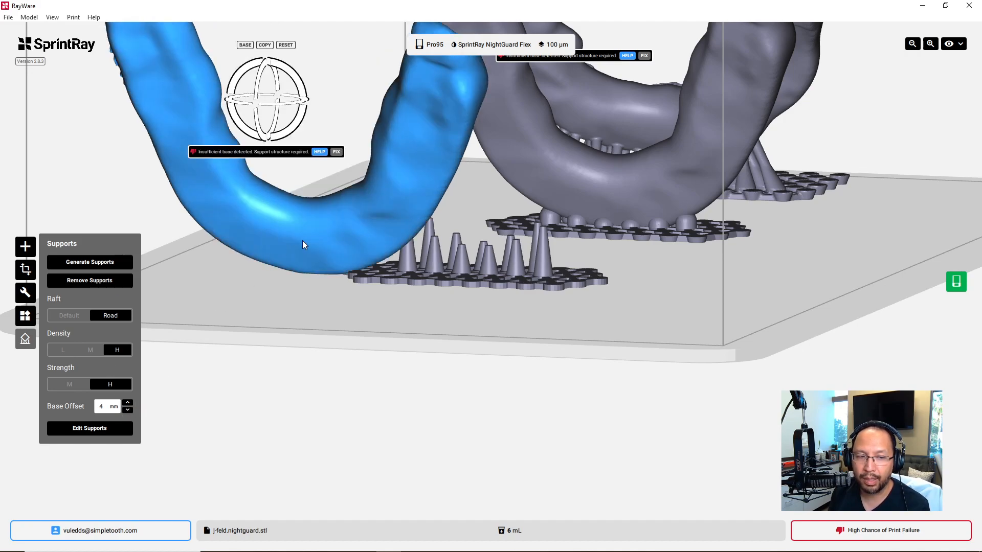
{"action": "mouse_move", "coordinate": [116, 266]}
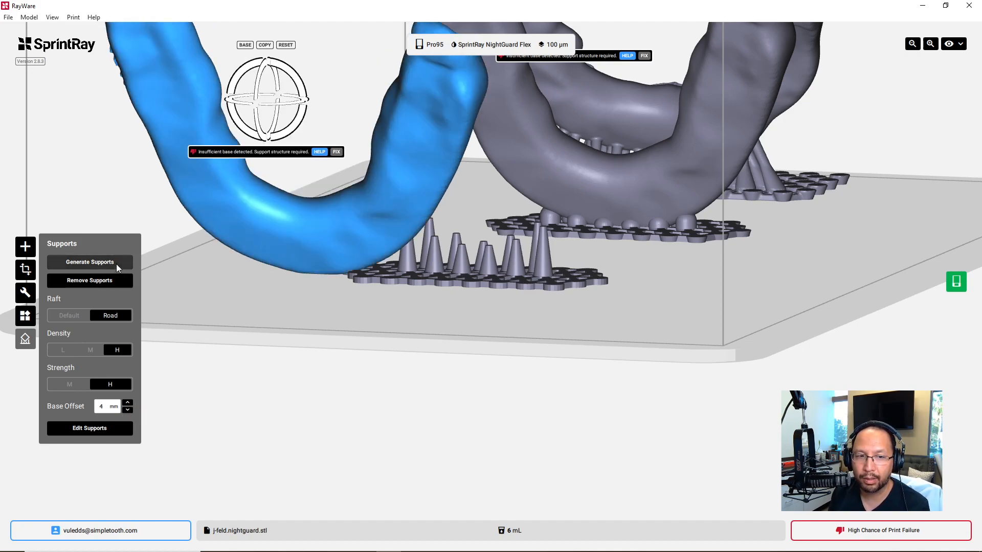
{"action": "left_click", "coordinate": [89, 262]}
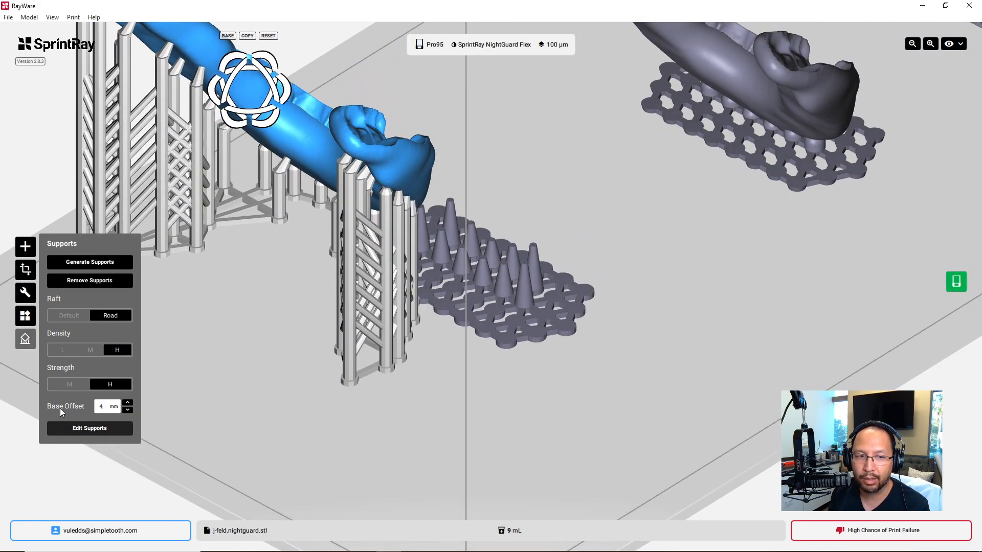
{"action": "left_click", "coordinate": [89, 280]}
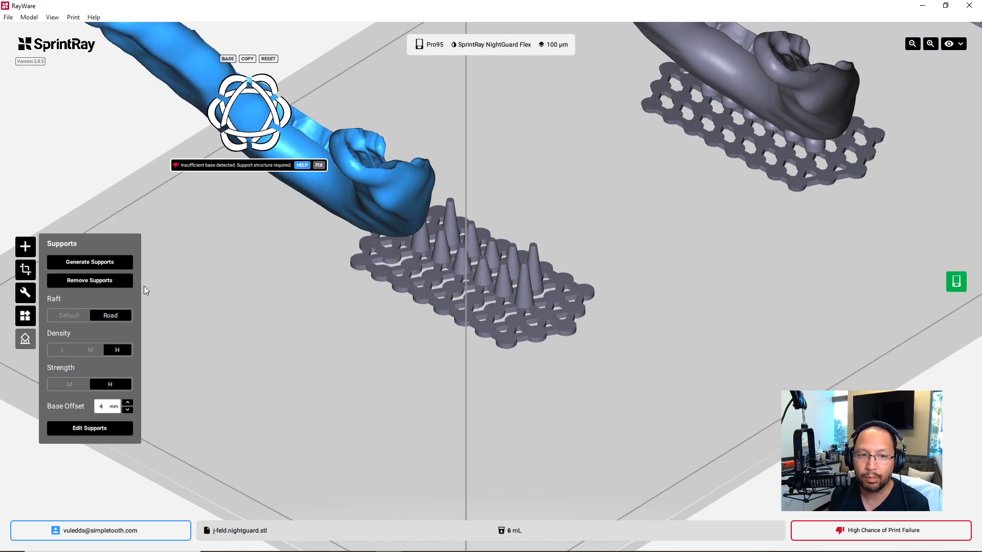
{"action": "left_click", "coordinate": [89, 262]}
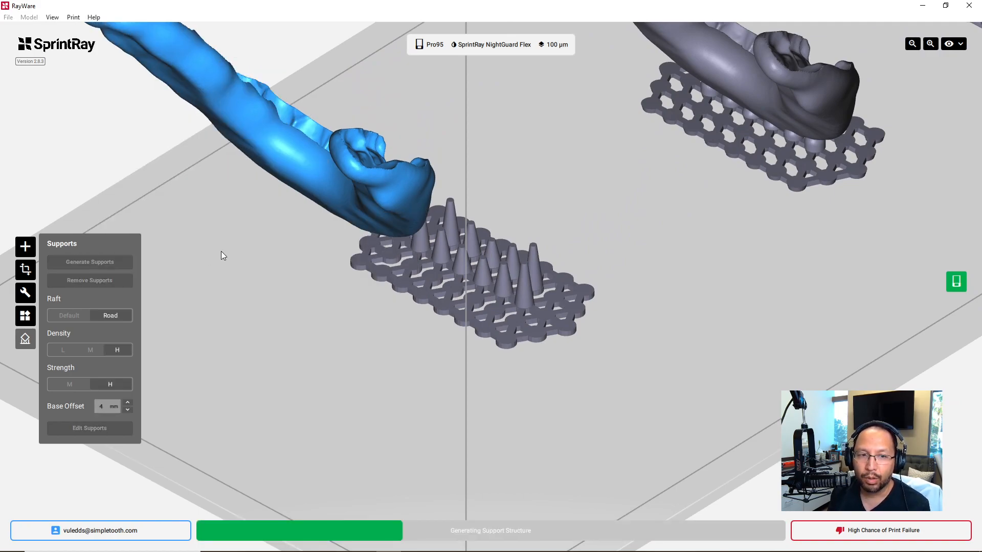
{"action": "left_click", "coordinate": [90, 261]}
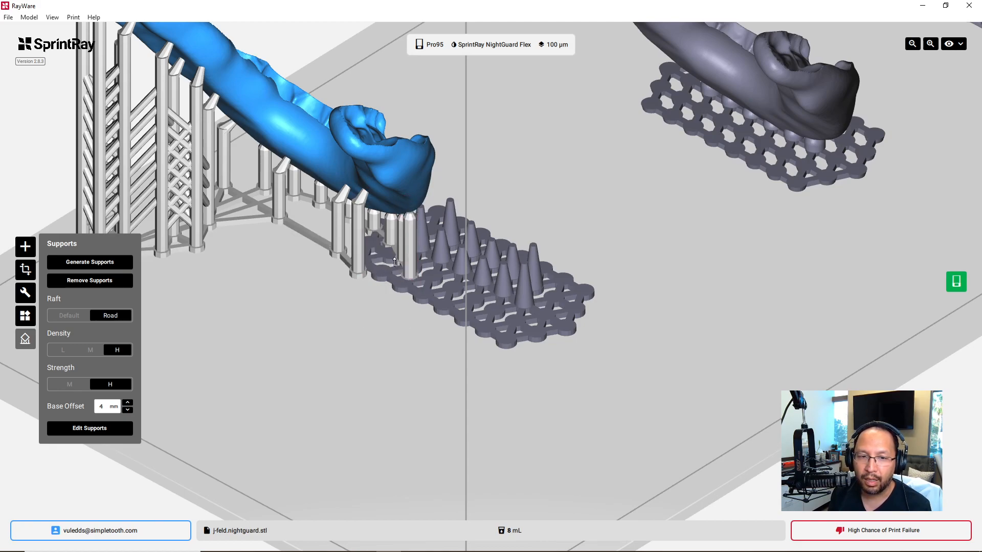
Delete the two support pillars overlapping the cone raft under the night guard's end.
{"action": "left_click", "coordinate": [359, 232]}
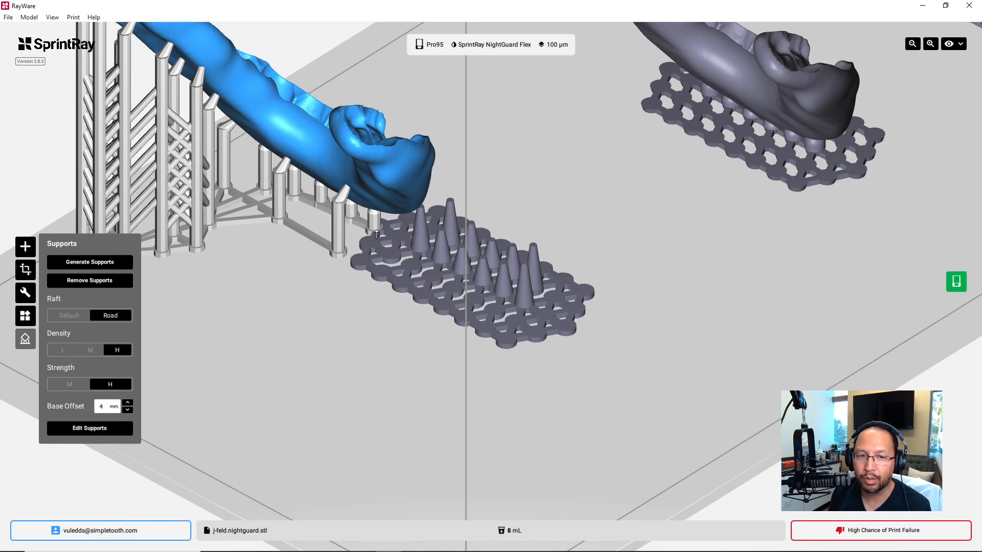
{"action": "left_click", "coordinate": [319, 188]}
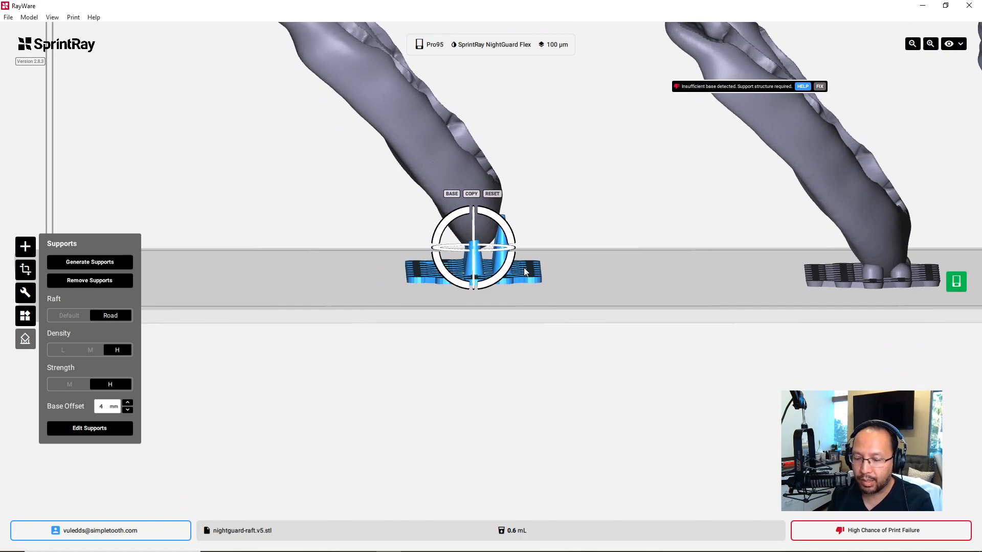
{"action": "mouse_move", "coordinate": [536, 268]}
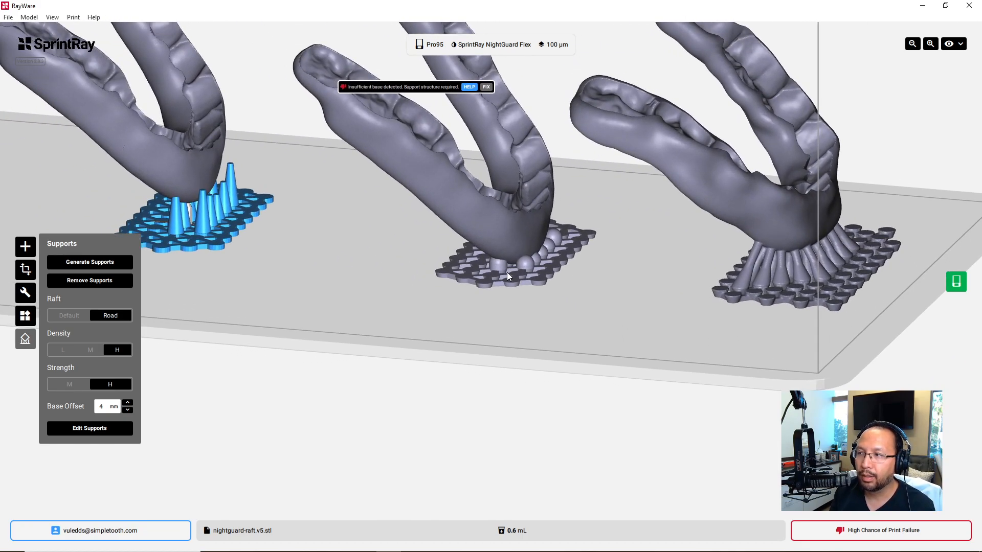
Select the middle night guard sitting on the sphere raft, estimated at 6 mL.
{"action": "left_click", "coordinate": [507, 269]}
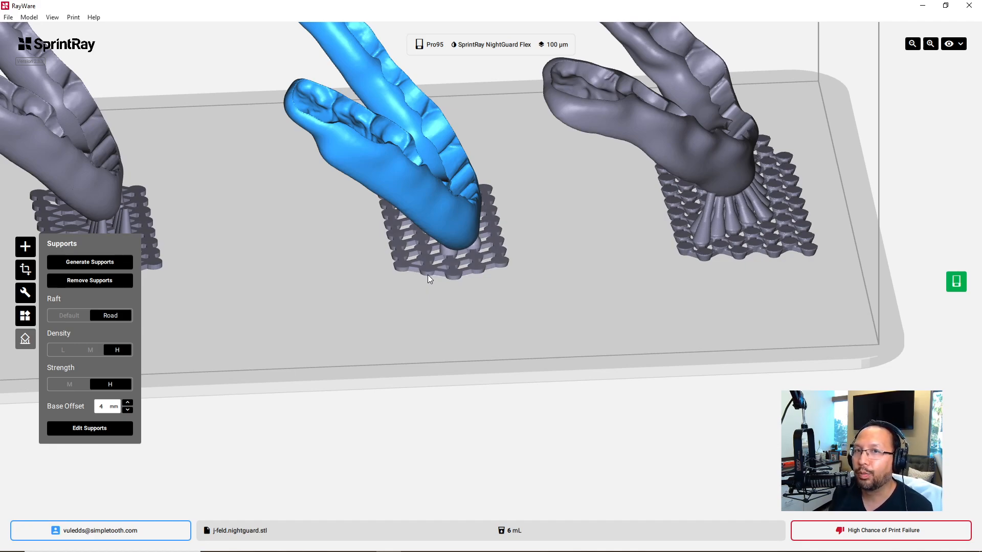
{"action": "mouse_move", "coordinate": [655, 289]}
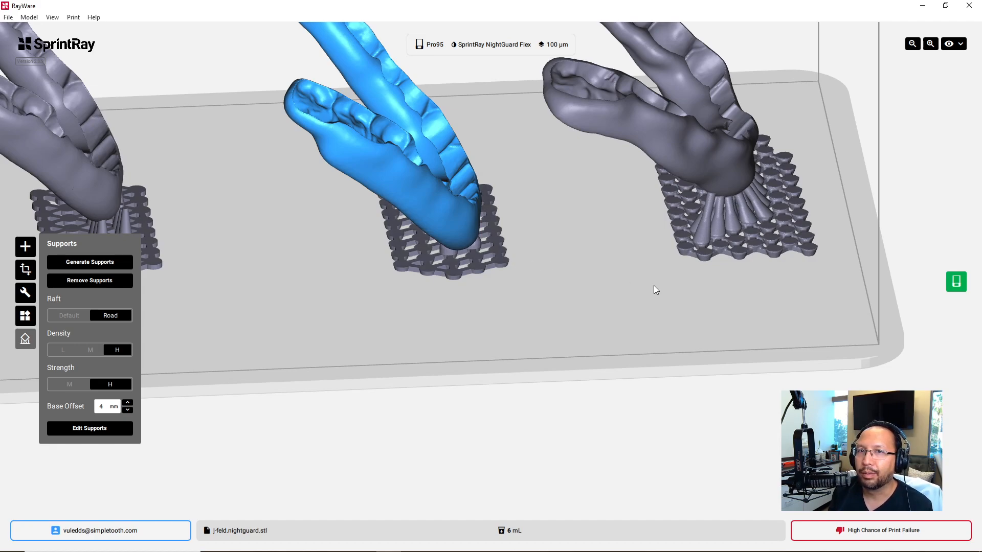